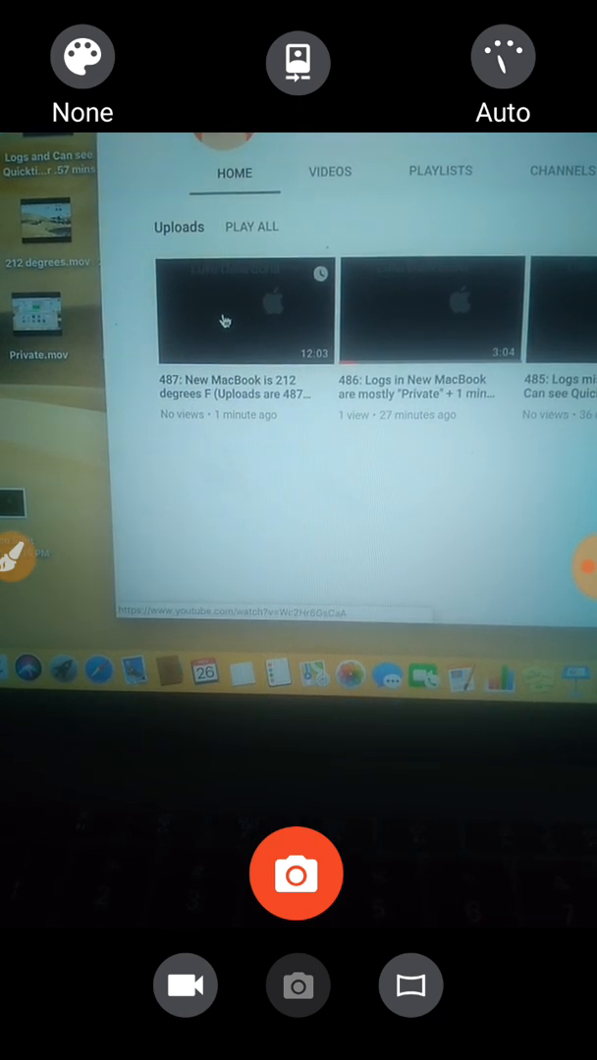
# Step: Open the '487: New MacBook is 212 degrees F' upload and start it playing
pyautogui.click(245, 307)
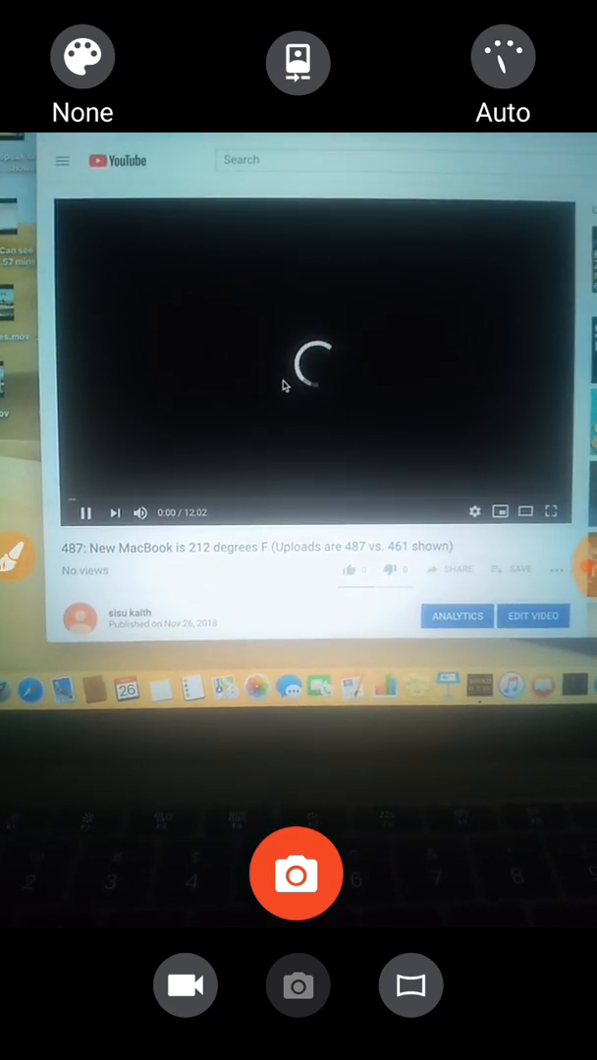
pyautogui.click(86, 511)
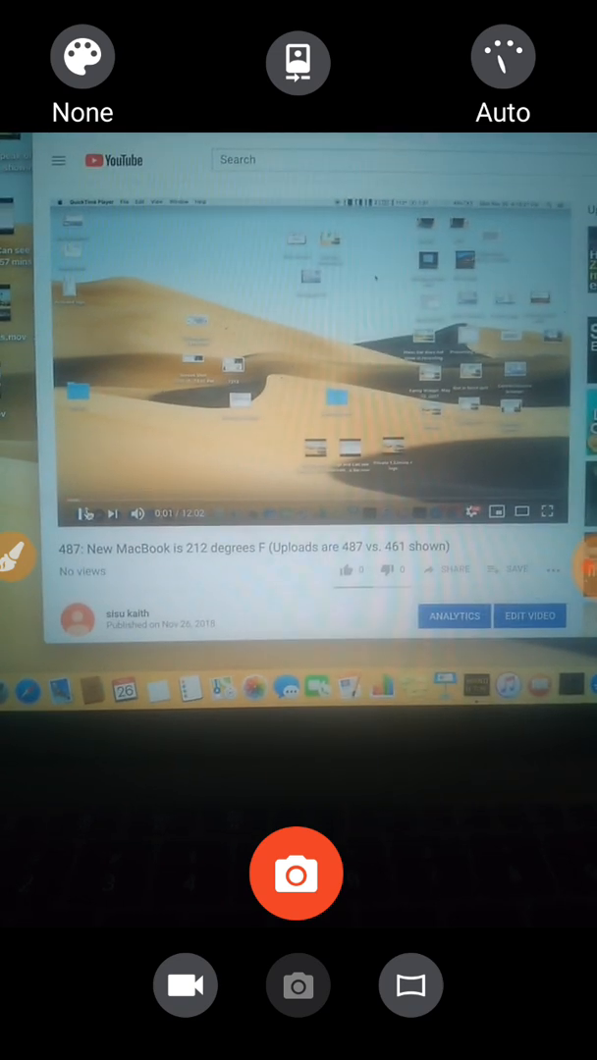